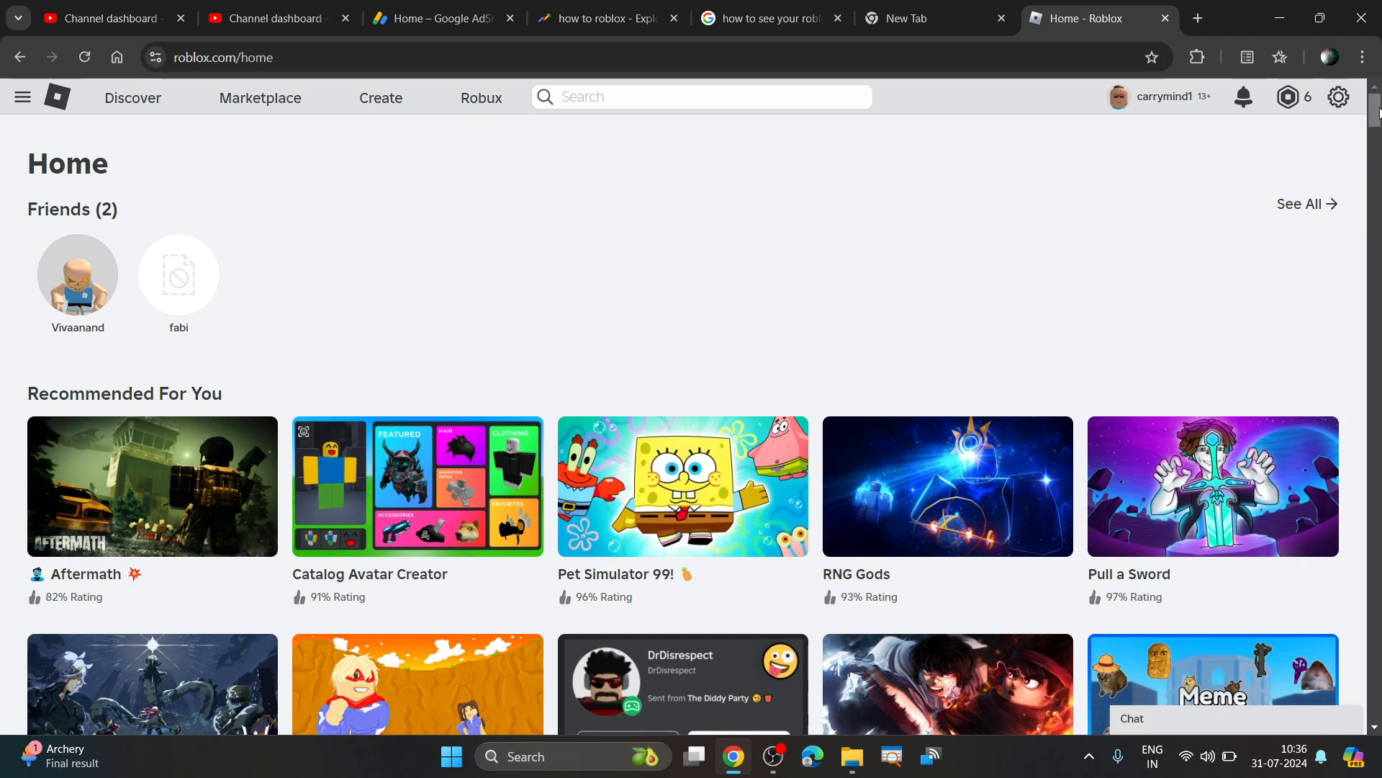
- Scroll to the home page footer and follow the Help link to Roblox Support
scroll("down", 3)
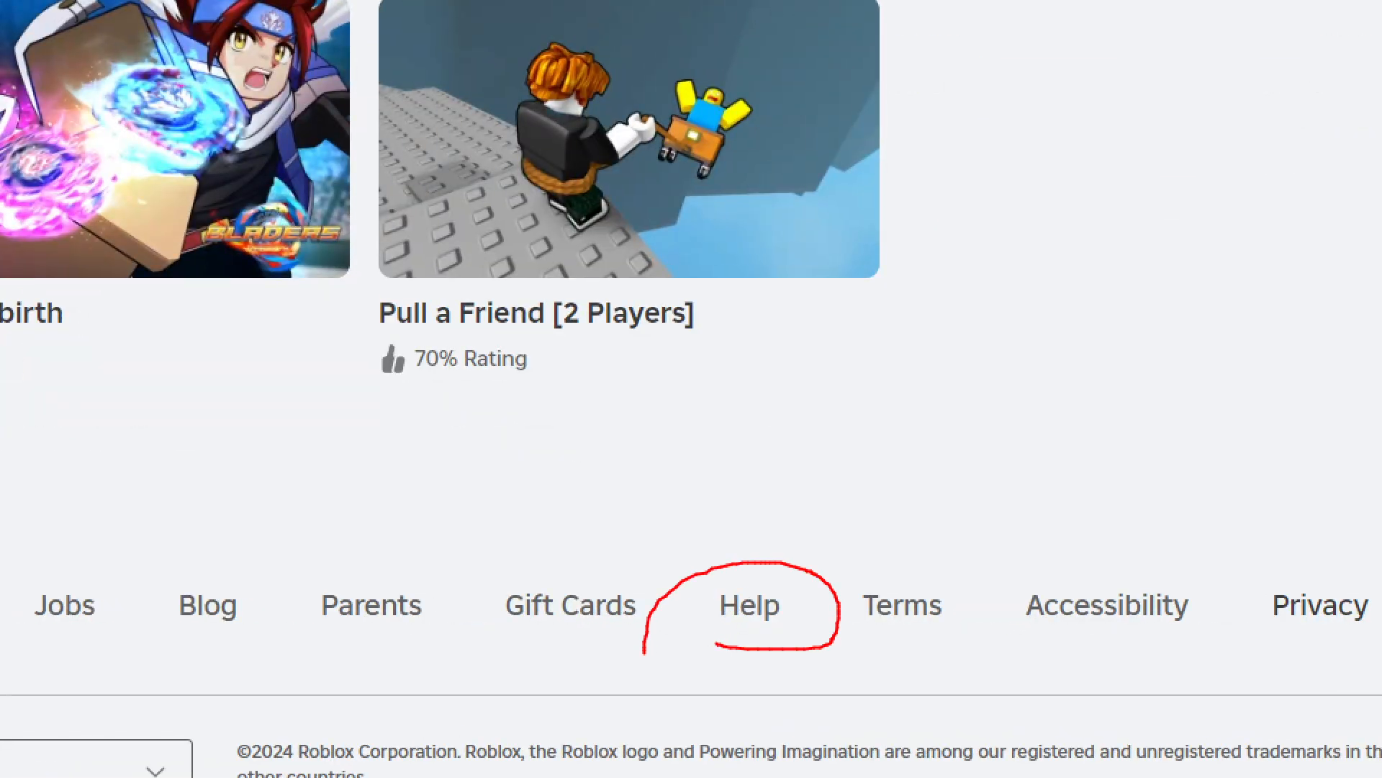
left_click(749, 606)
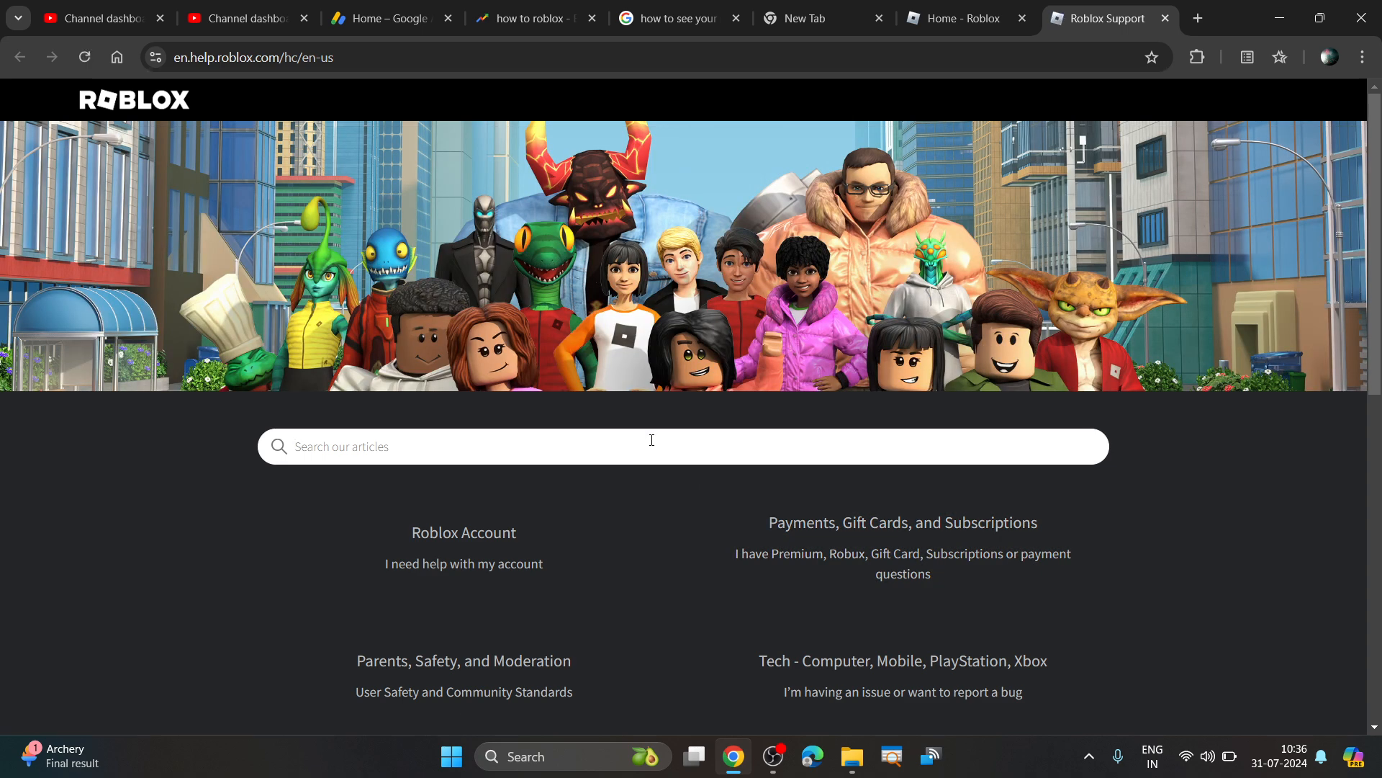
- Search Roblox Support for a password query to find the I Forgot My Password article
type("see")
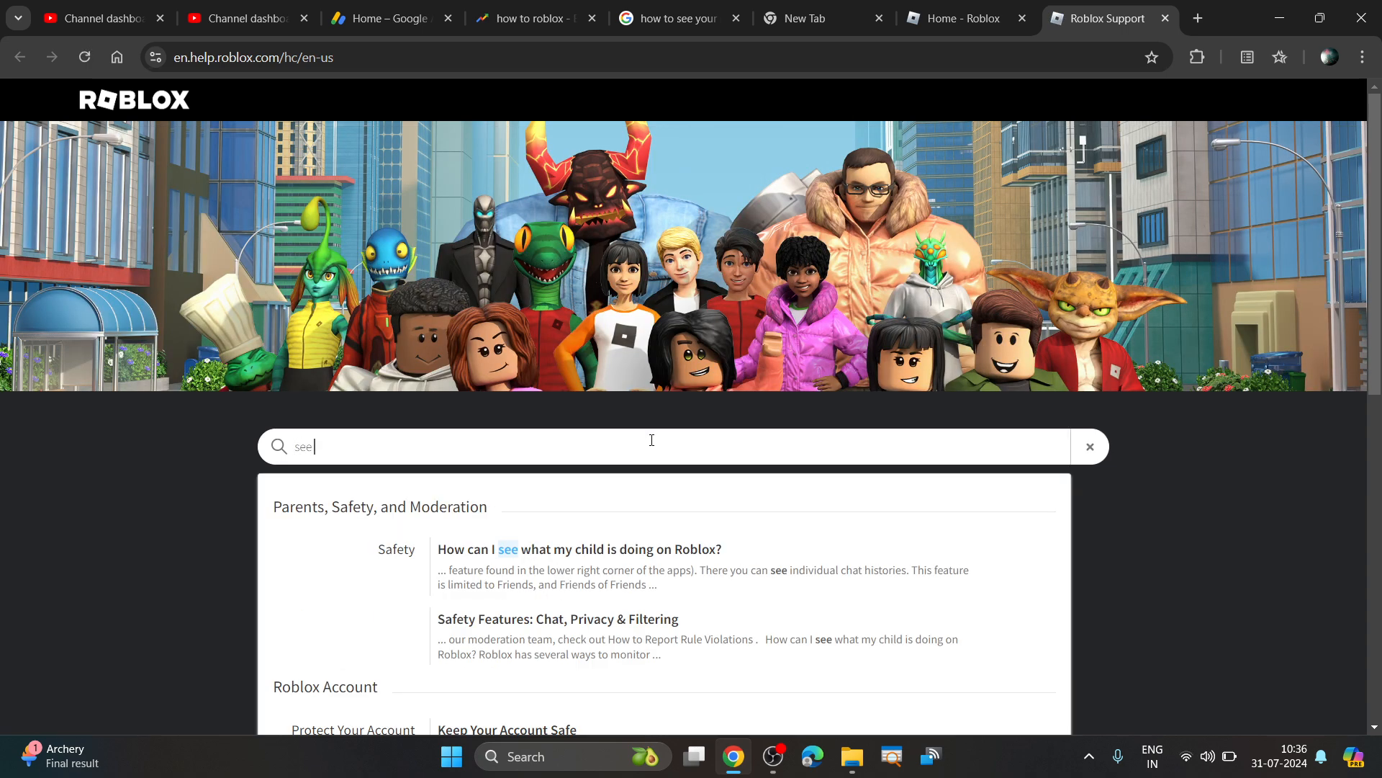
type("passow")
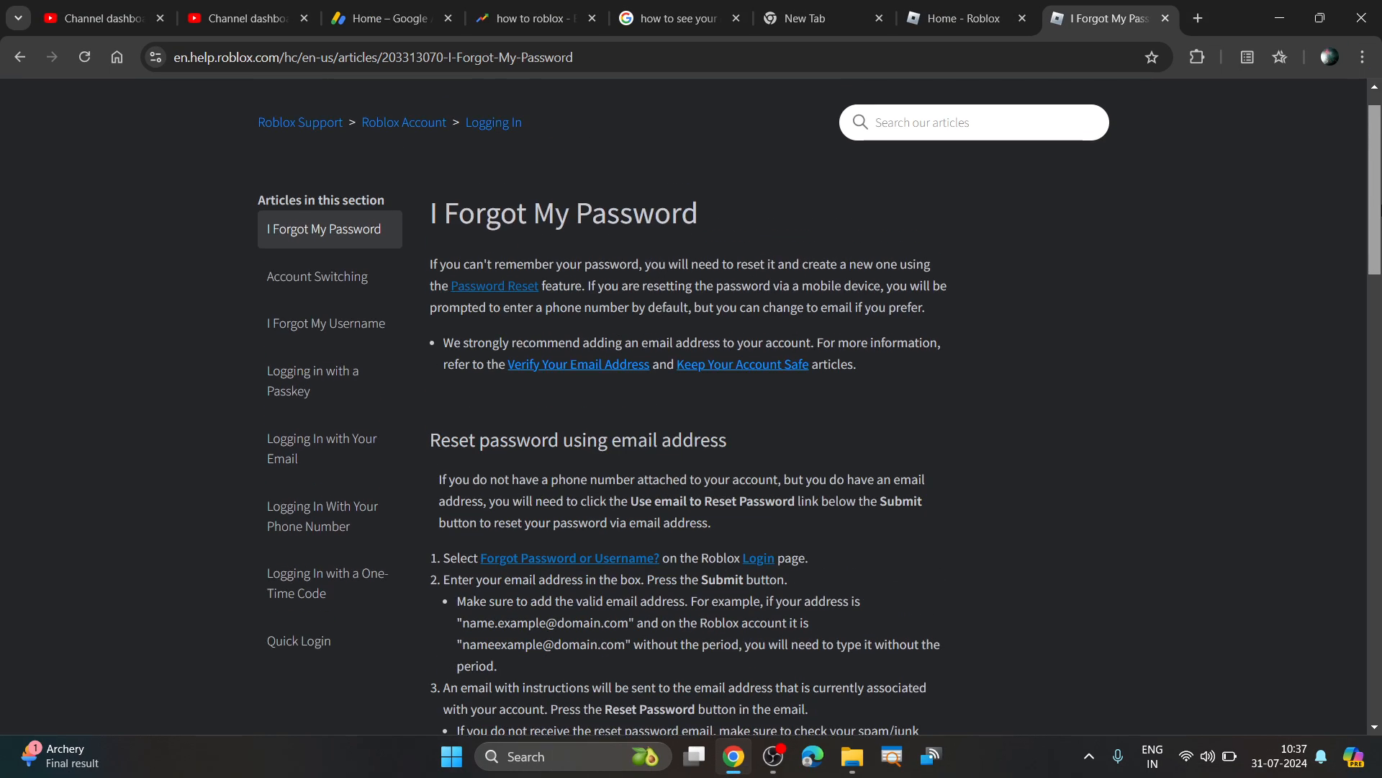
- Read through the article's email and phone-number reset steps toward the Forgot Password link
scroll("down", 3)
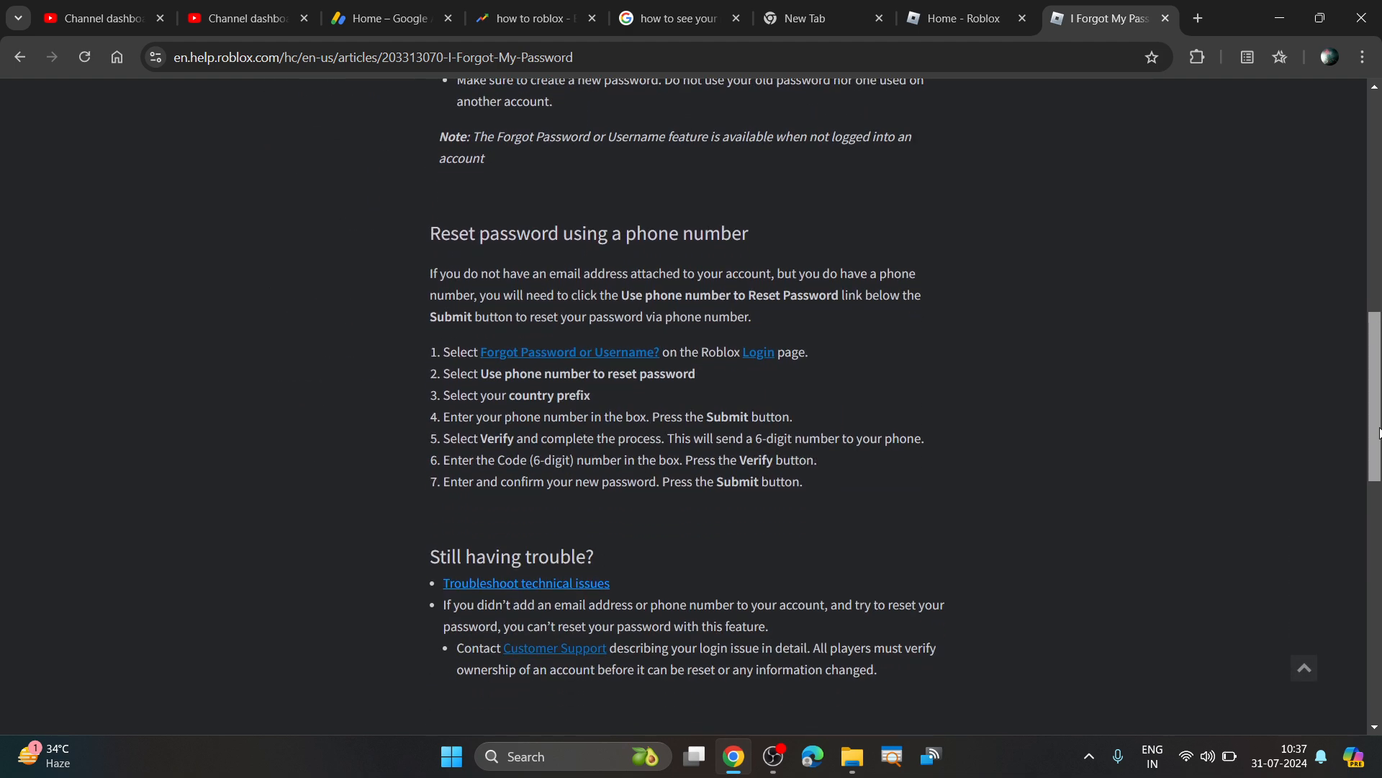
scroll("down", 3)
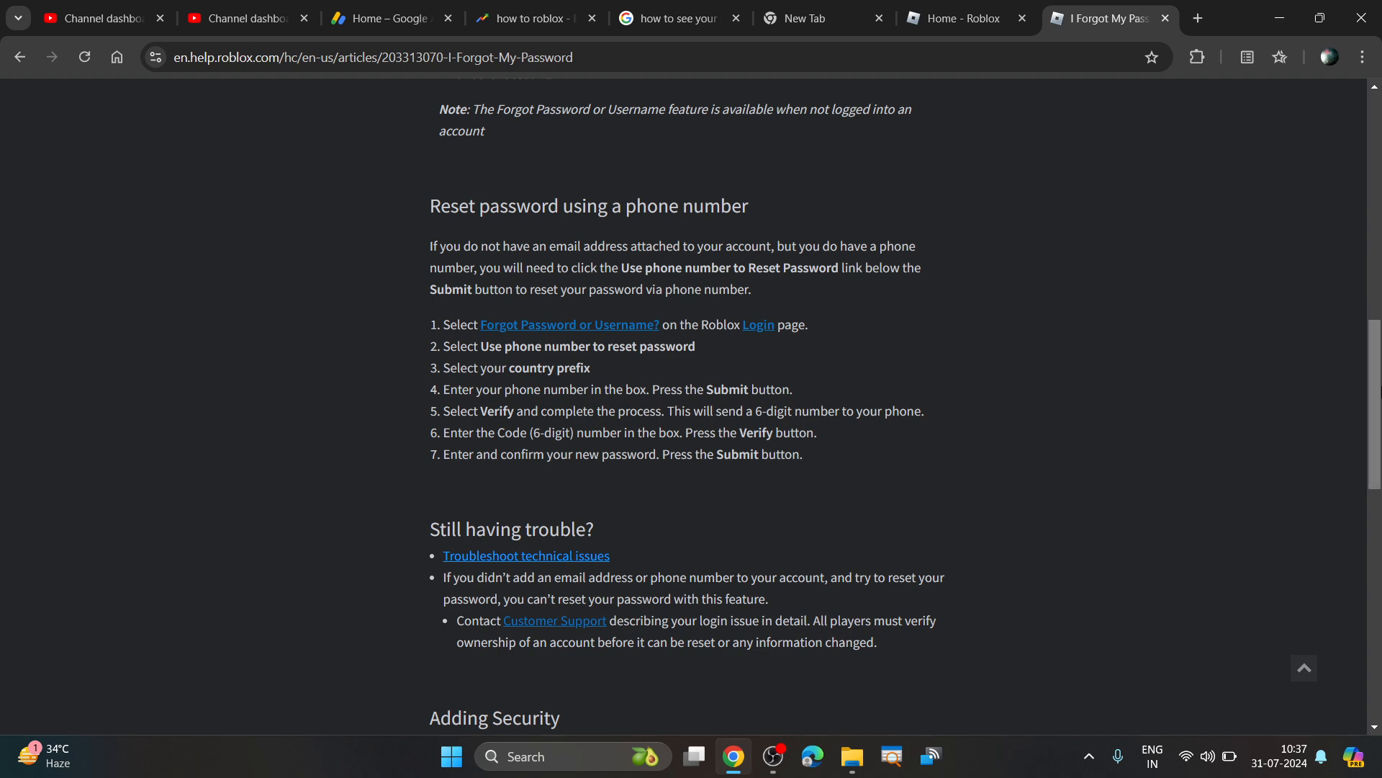
scroll("up", 3)
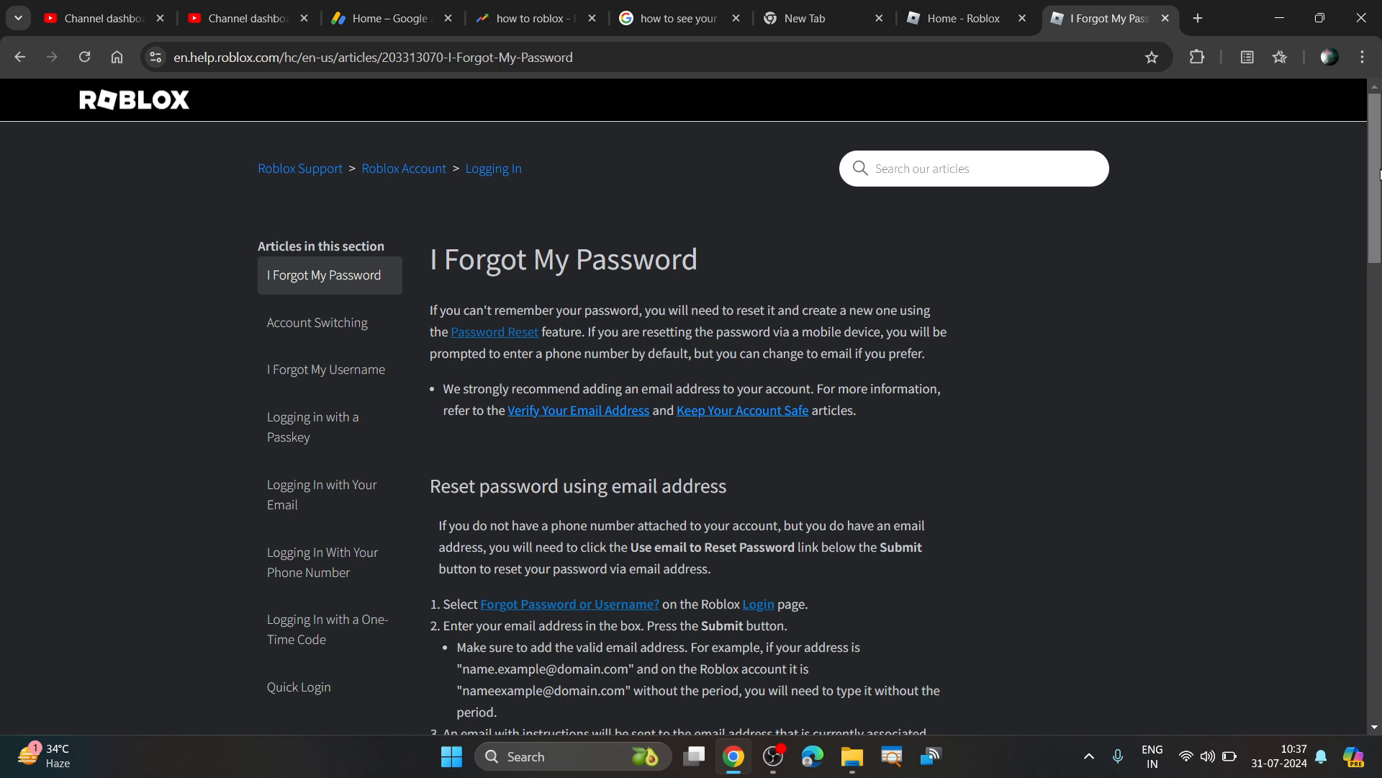
scroll("down", 3)
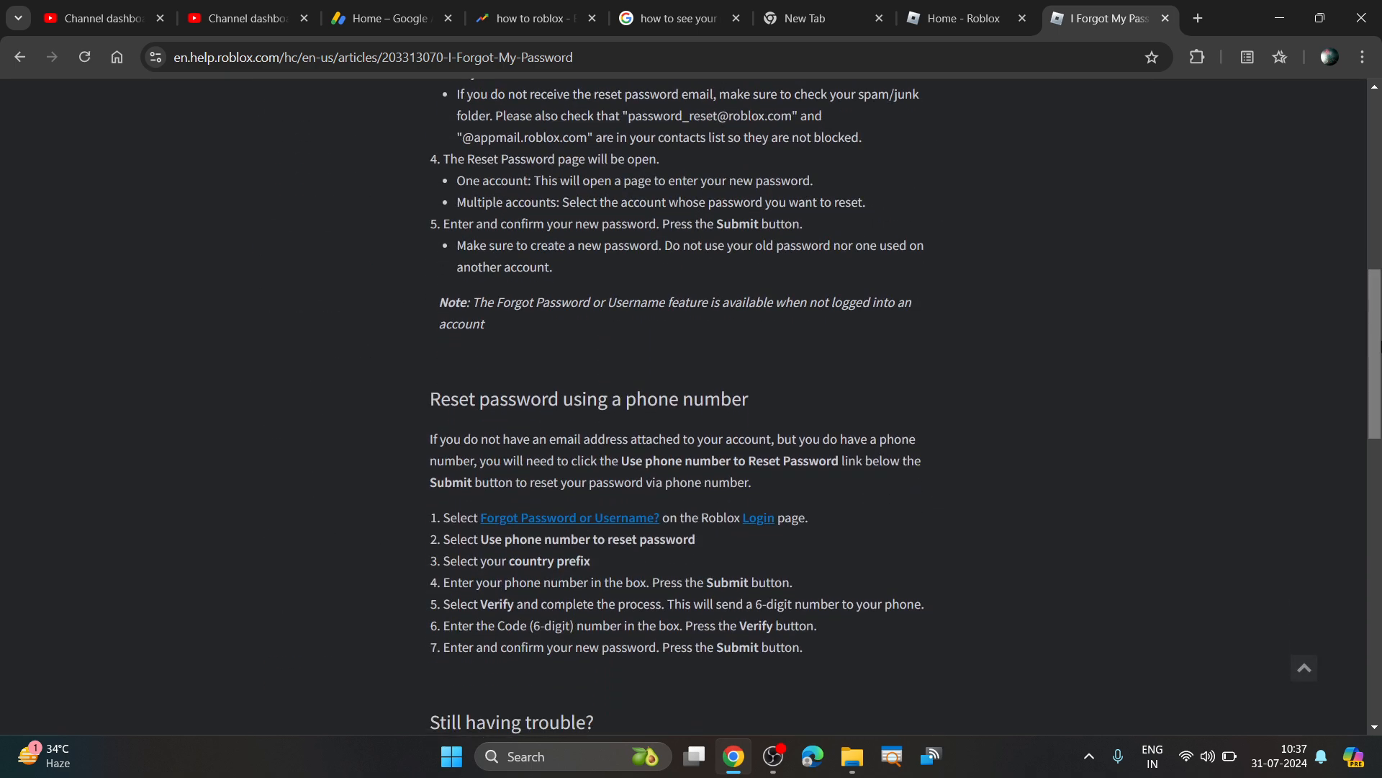
scroll("down", 3)
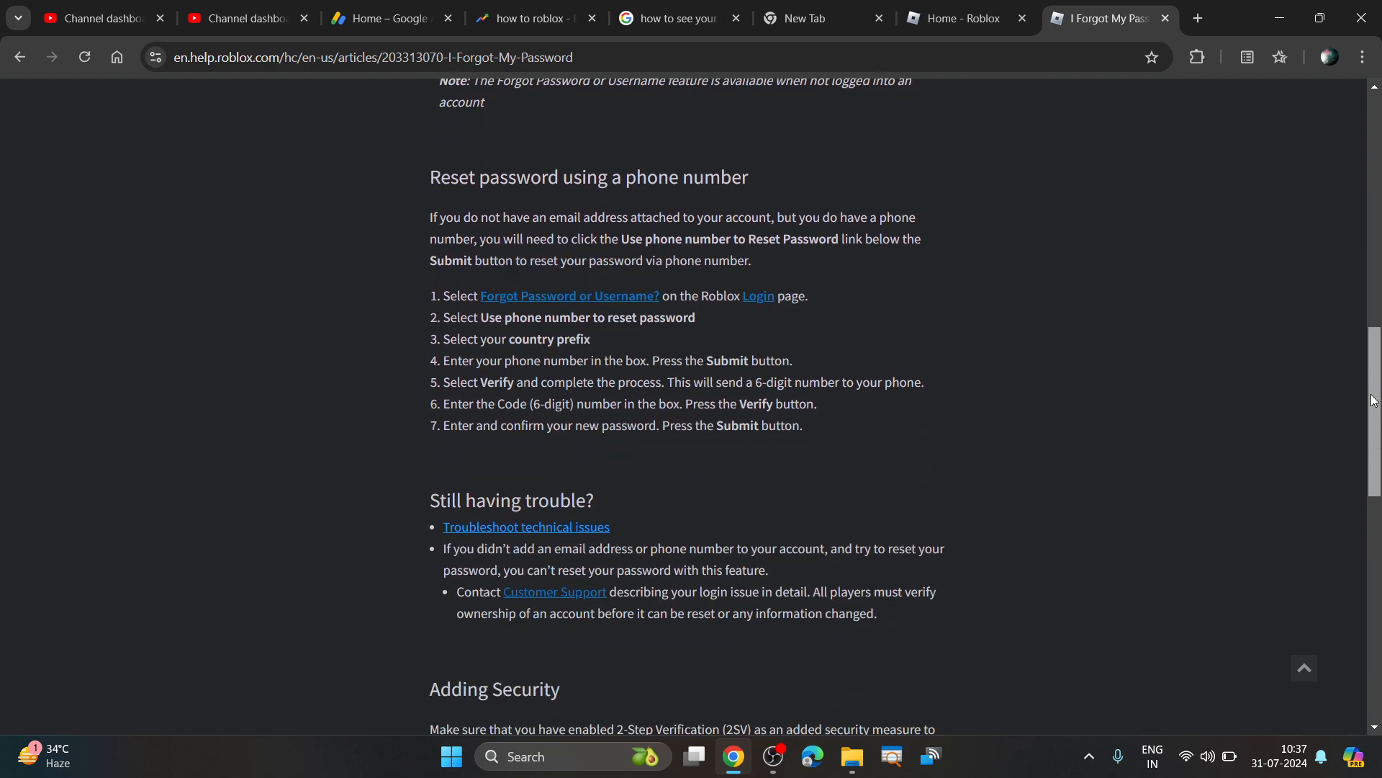
mouse_move(1371, 379)
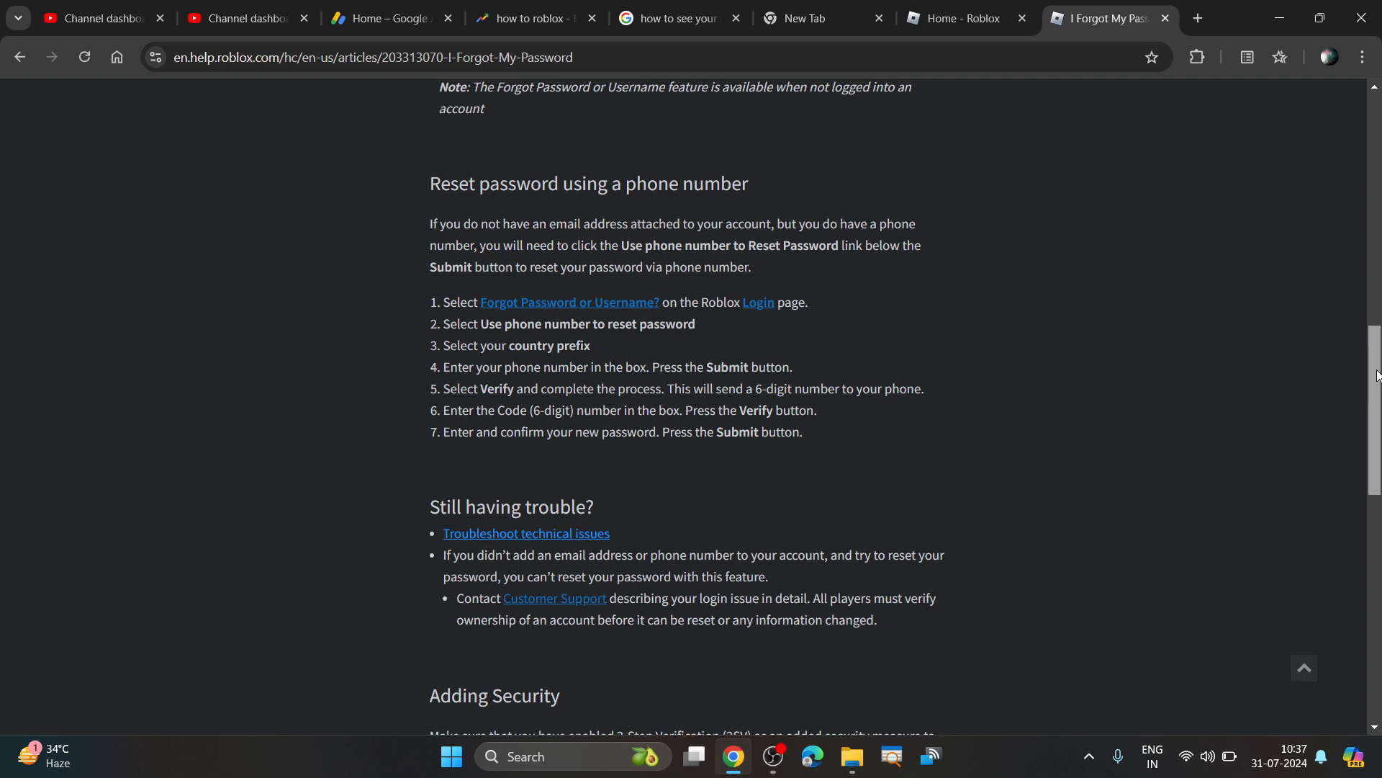
scroll("up", 3)
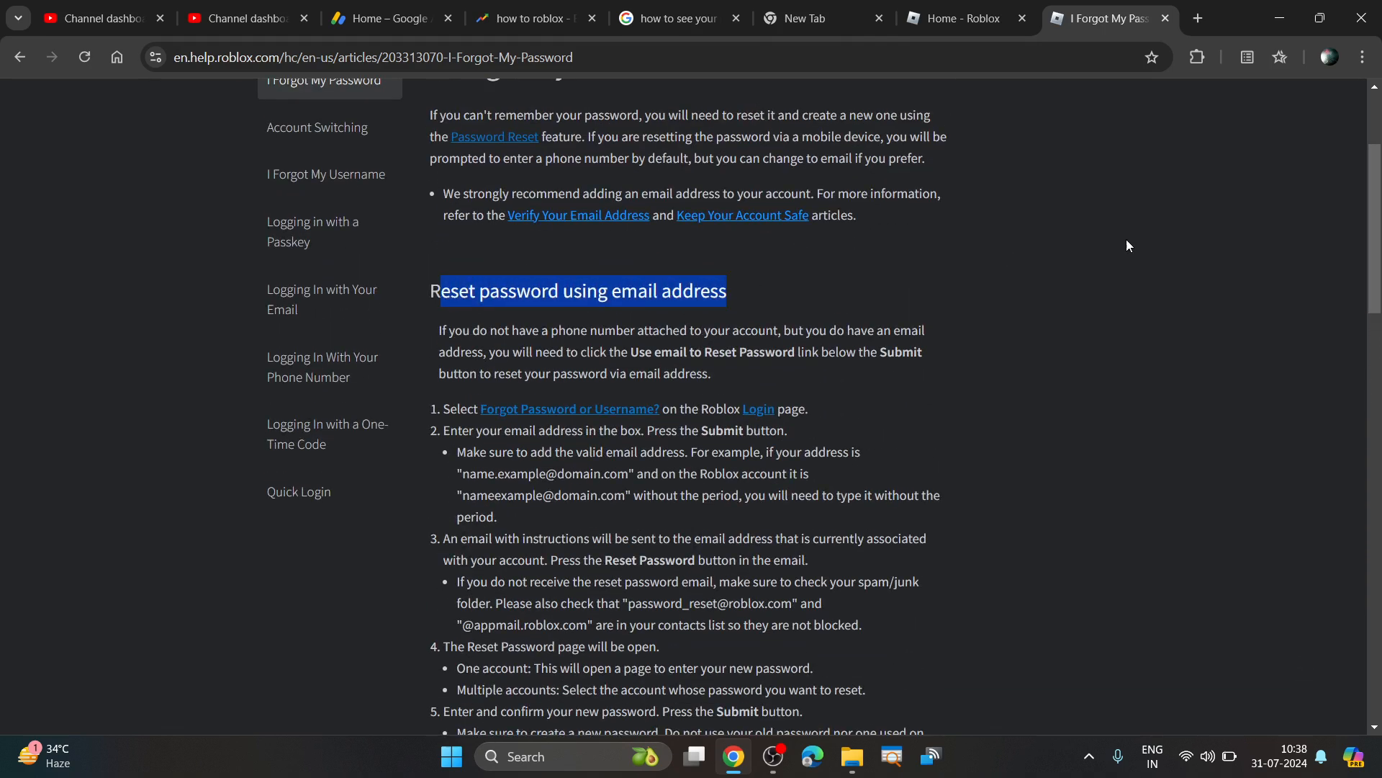
scroll("down", 3)
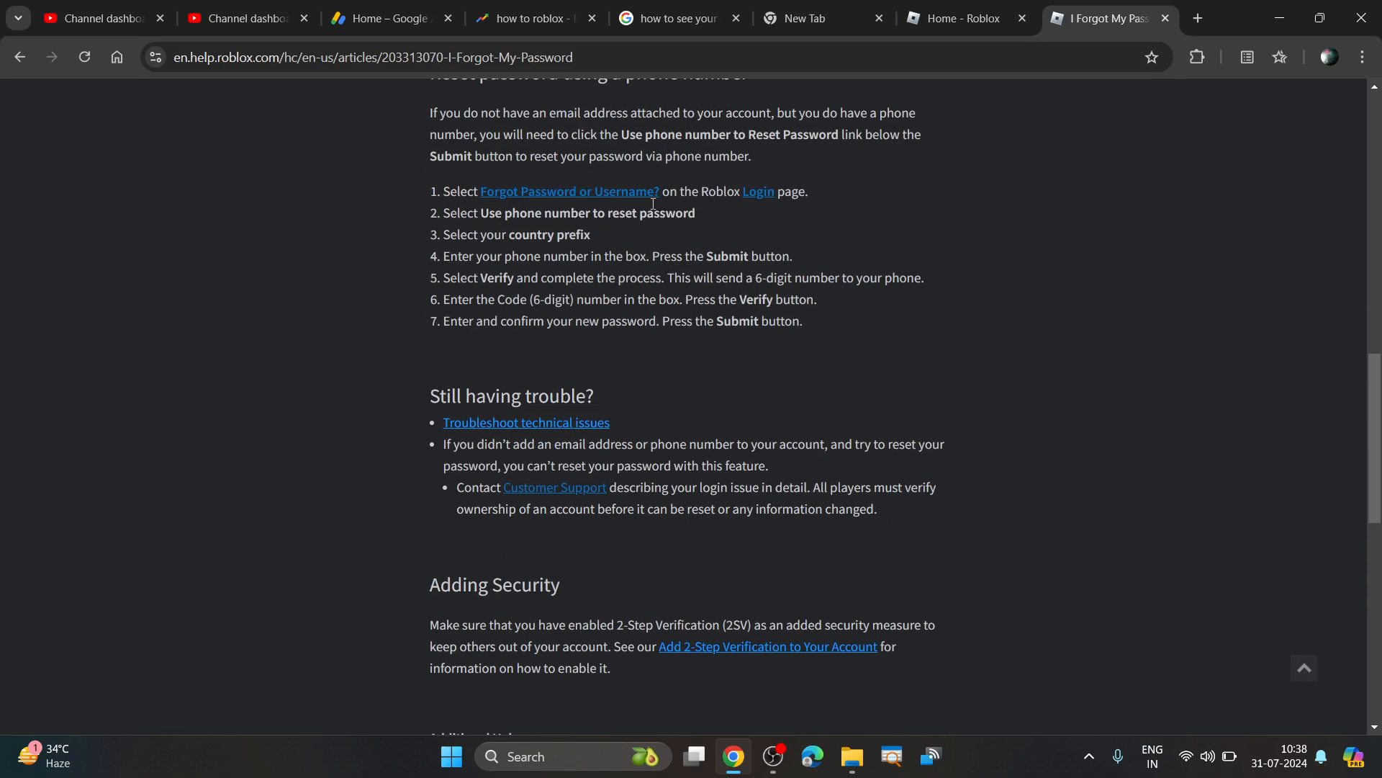
scroll("up", 3)
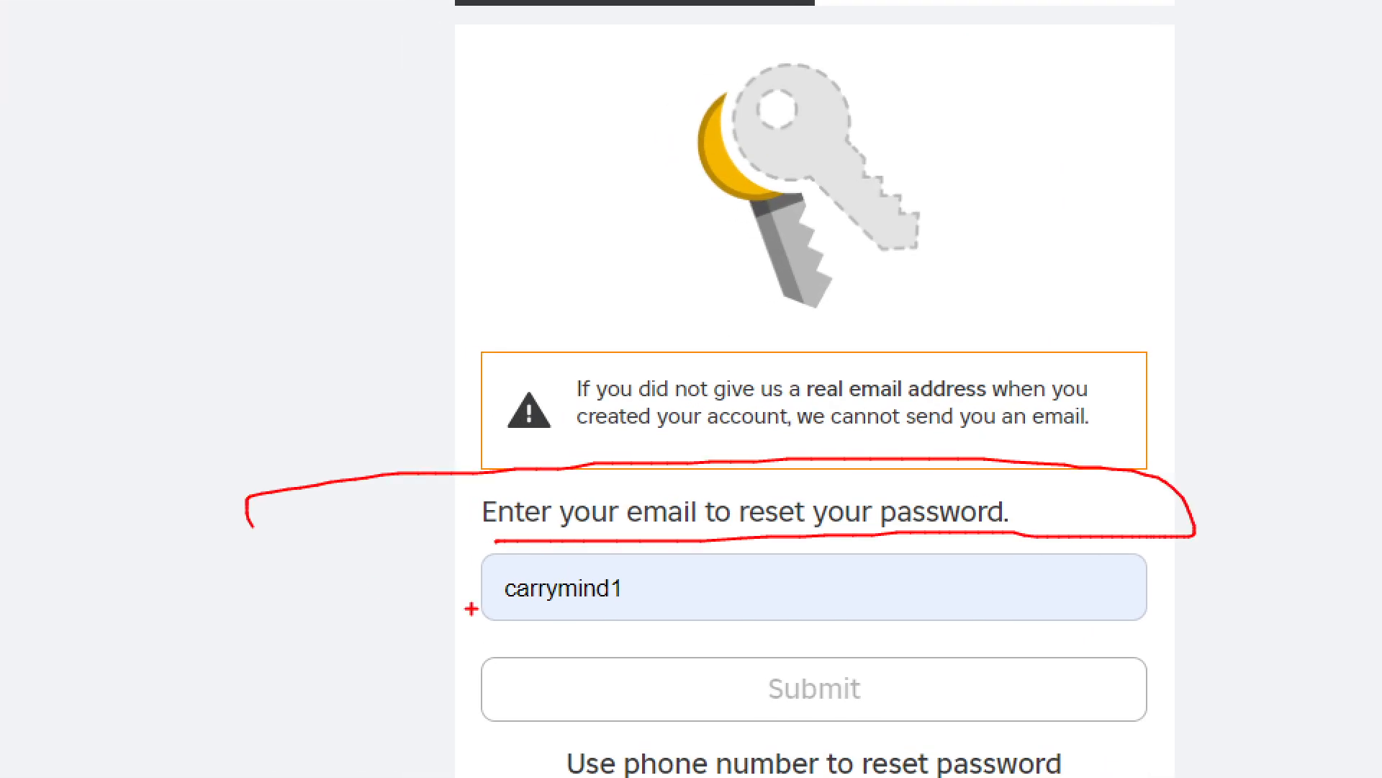
- Review the Forgot Password or Username page, then return to the I Forgot My Password tab
left_click(683, 567)
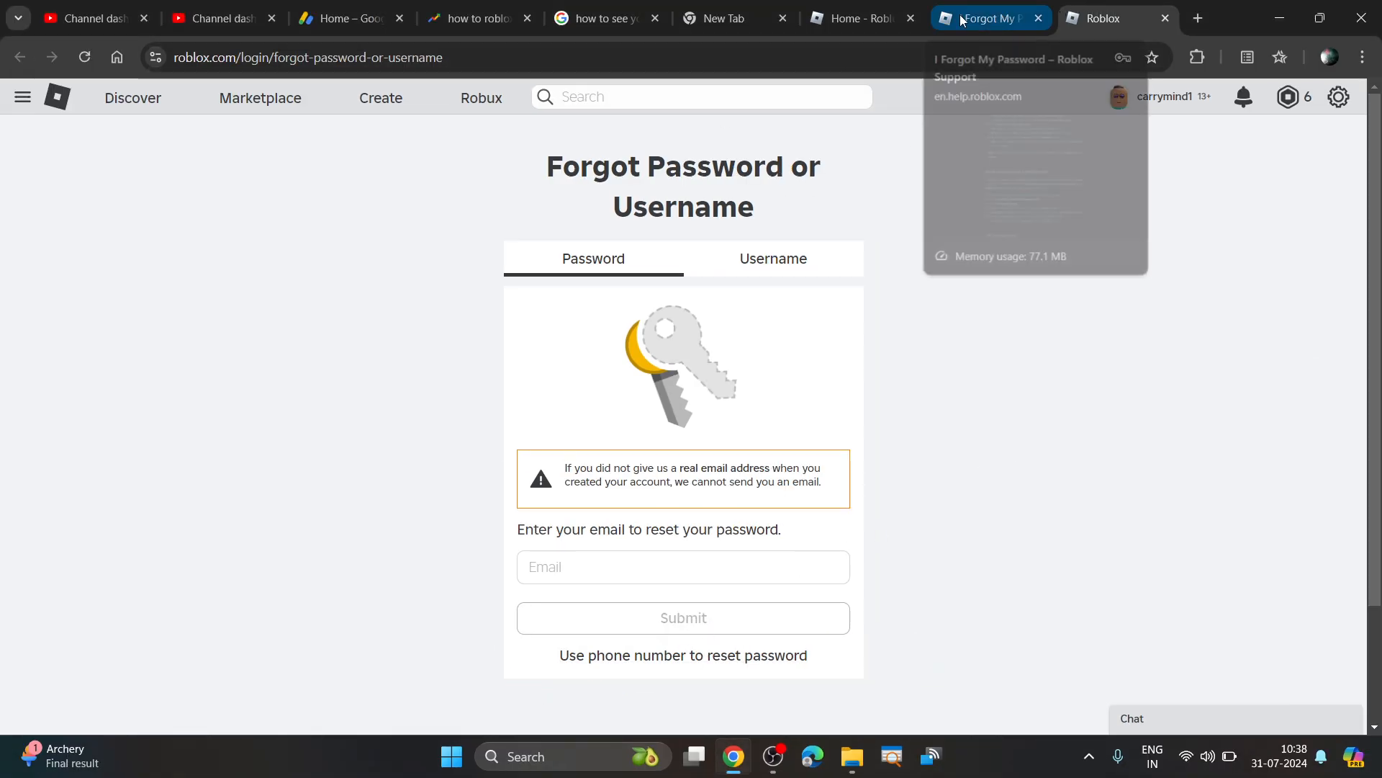
left_click(986, 17)
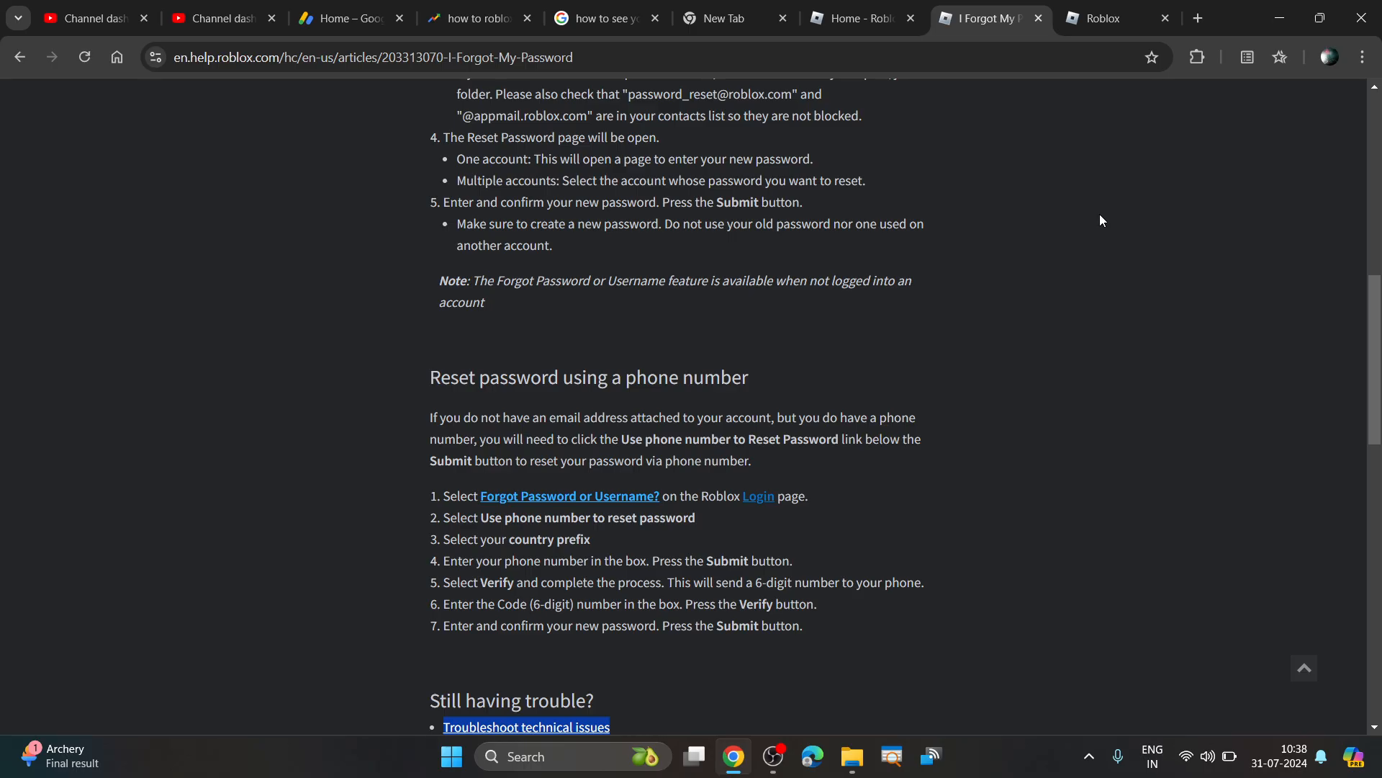